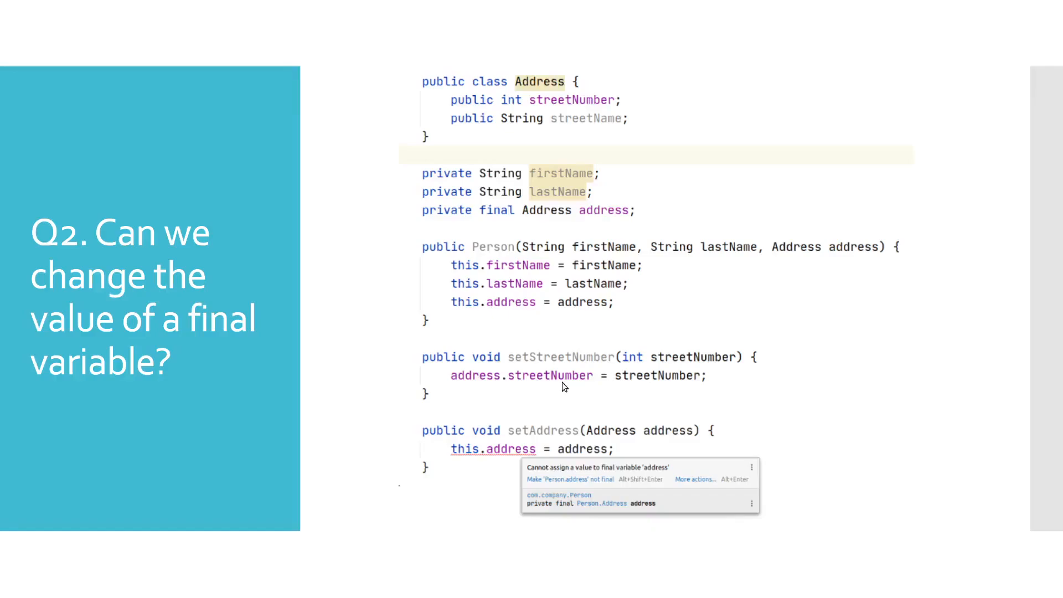
Step: Advance the slideshow to the Q3 slide on local final variables
{"action": "key", "text": "Right"}
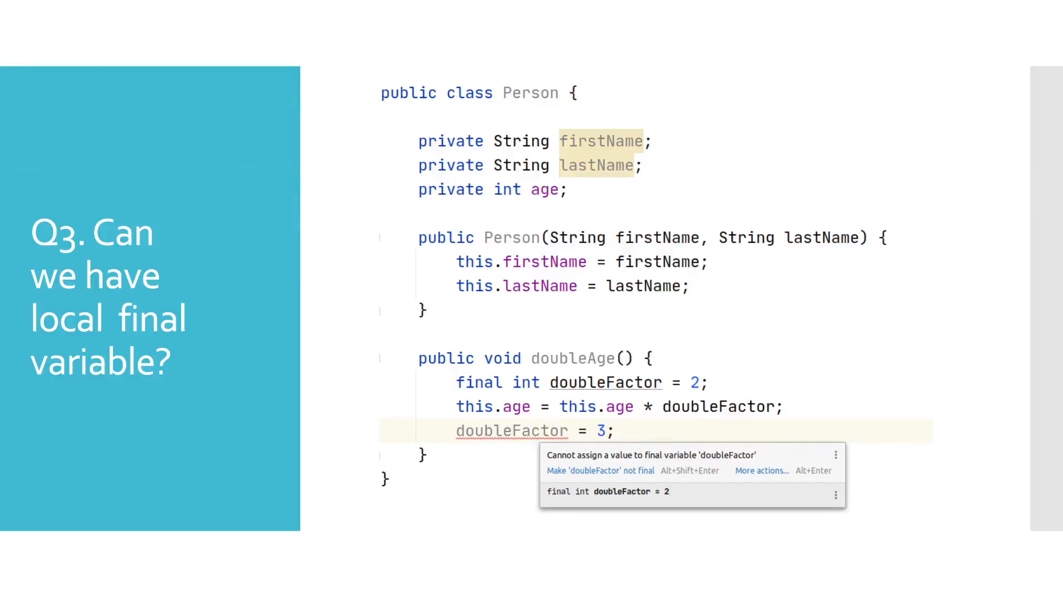
Step: Advance the slideshow to the Q4 slide on final method parameters
{"action": "key", "text": "Right"}
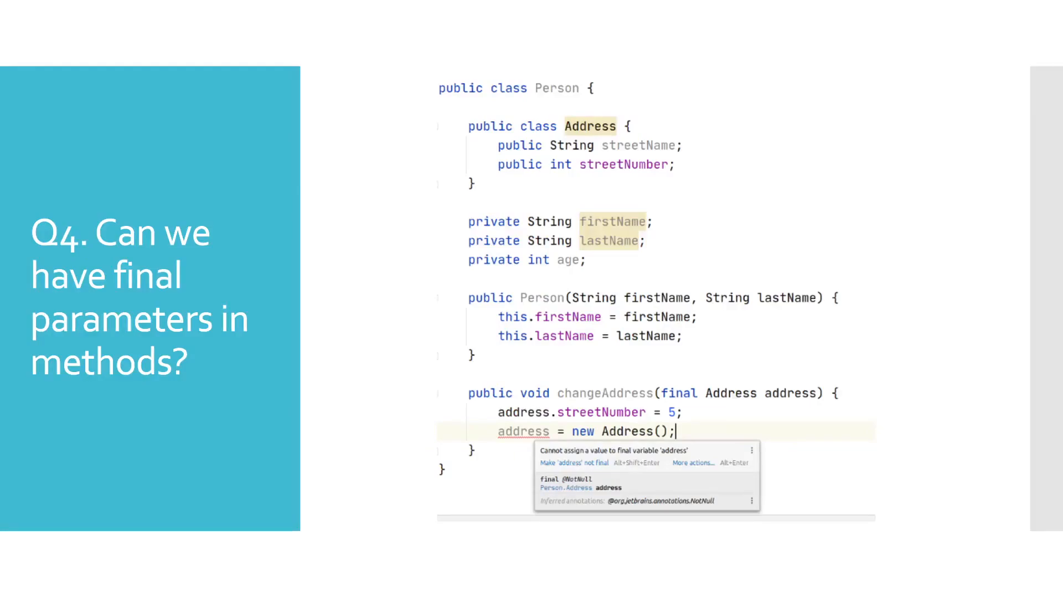
{"action": "mouse_move", "coordinate": [603, 451]}
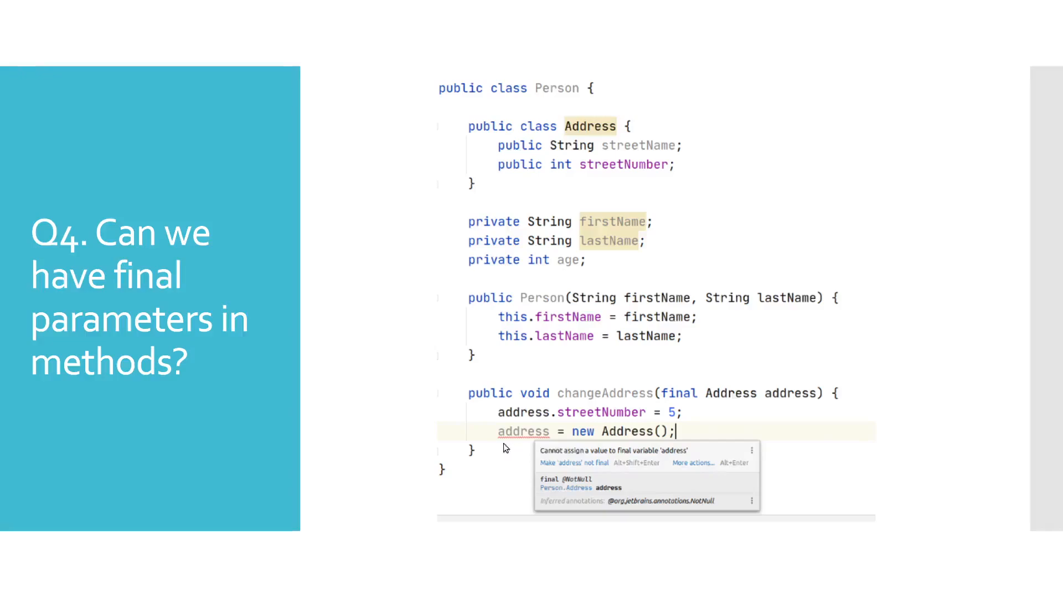
{"action": "mouse_move", "coordinate": [543, 444]}
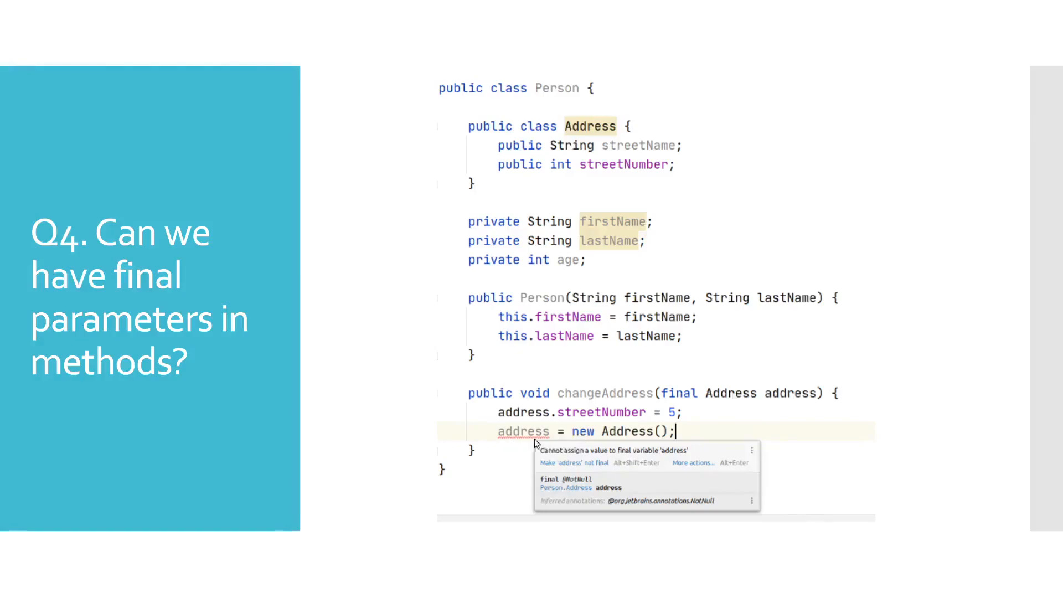
{"action": "mouse_move", "coordinate": [571, 443]}
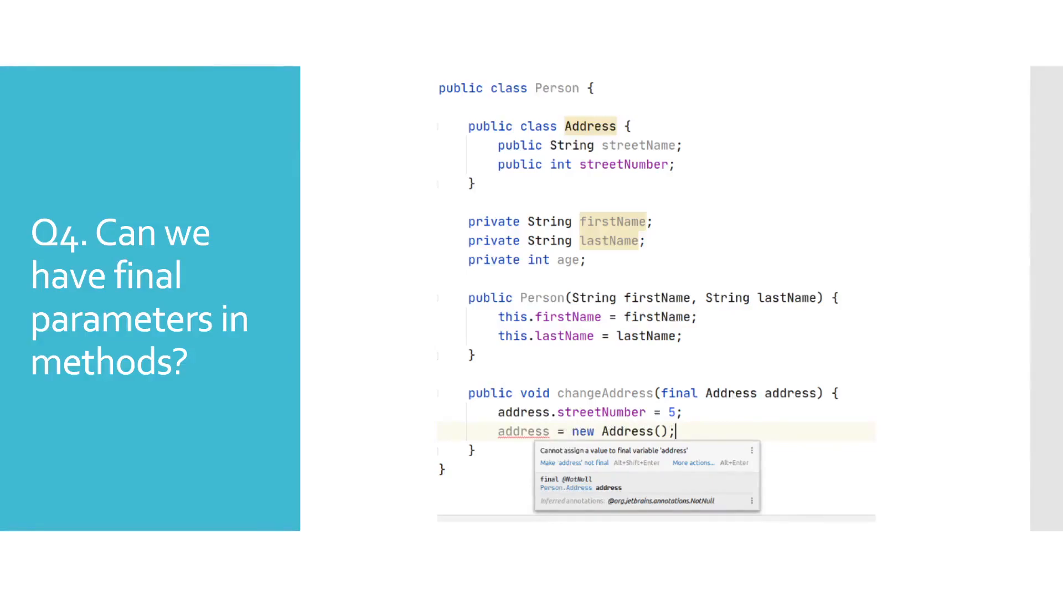
{"action": "key", "text": "Right"}
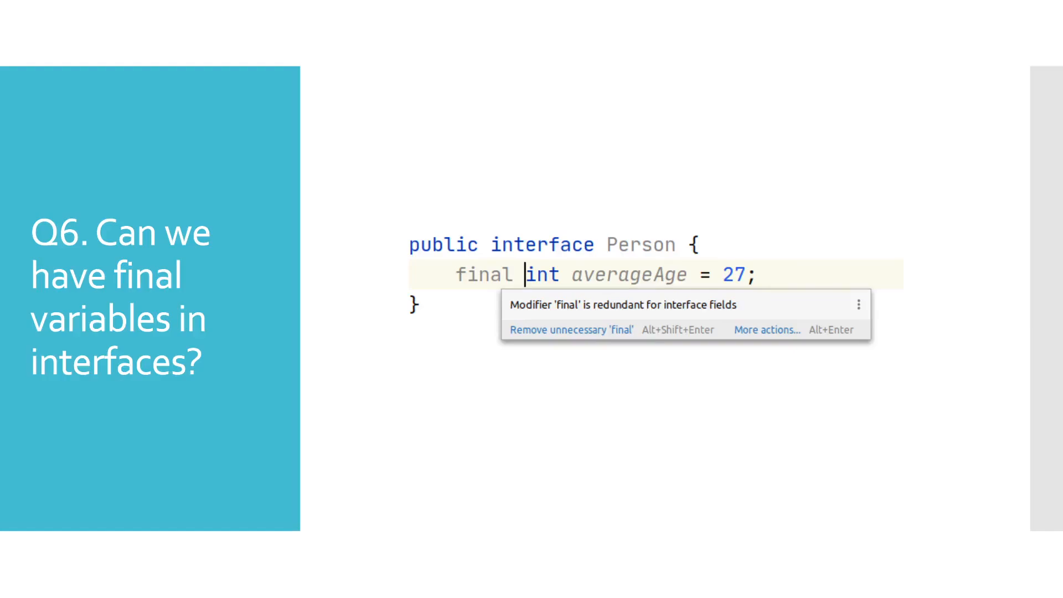
{"action": "mouse_move", "coordinate": [646, 297]}
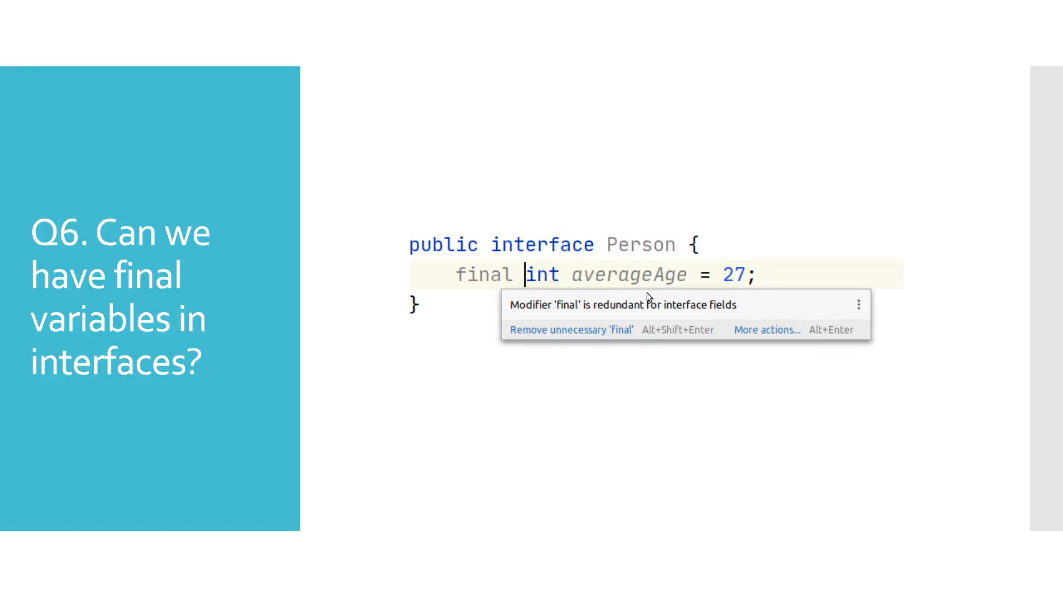
{"action": "mouse_move", "coordinate": [475, 287]}
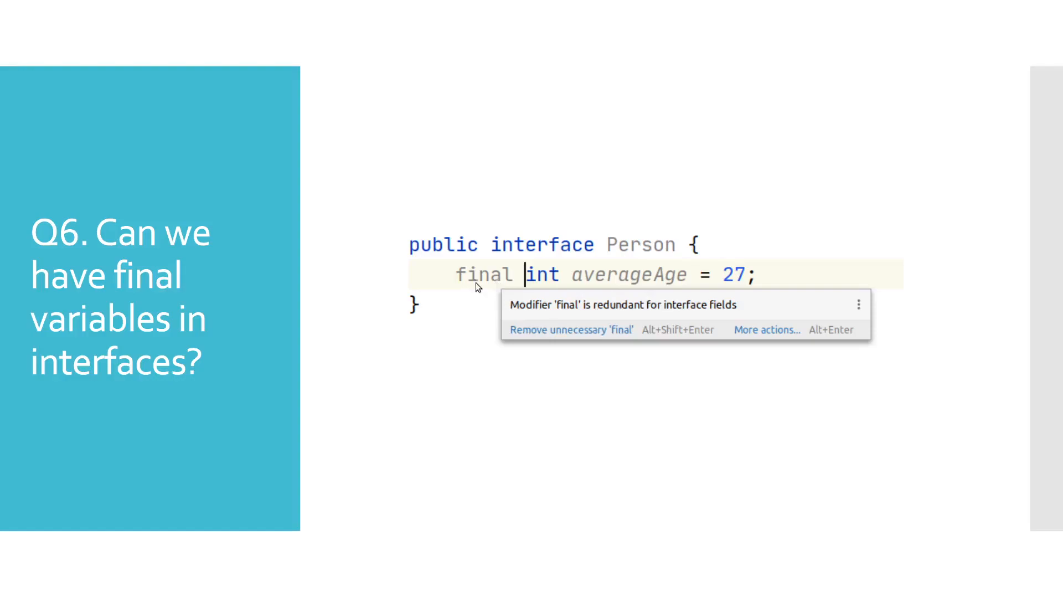
{"action": "mouse_move", "coordinate": [521, 312]}
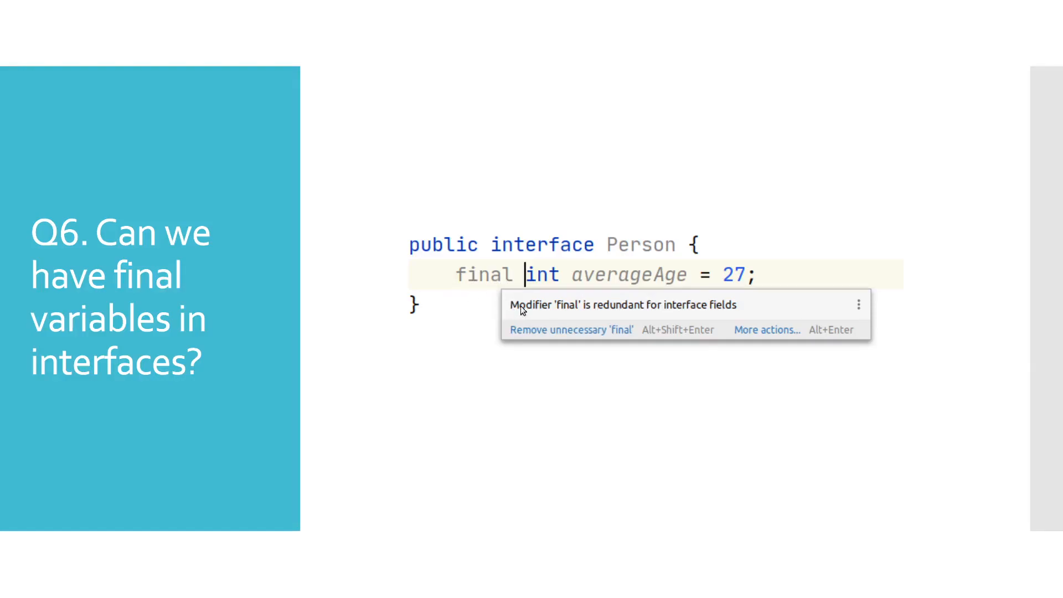
{"action": "mouse_move", "coordinate": [655, 314]}
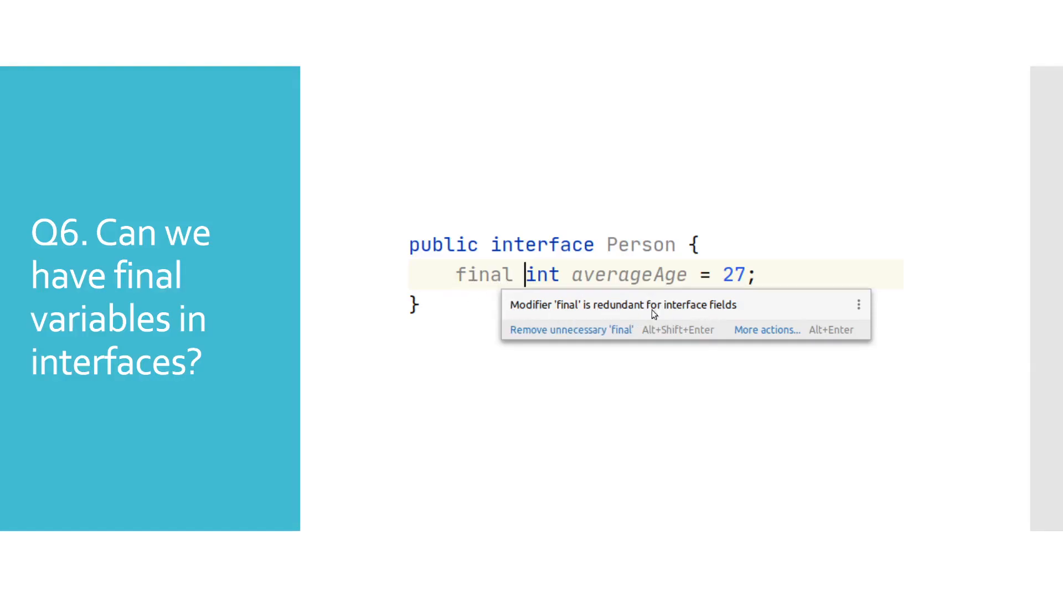
{"action": "mouse_move", "coordinate": [715, 317]}
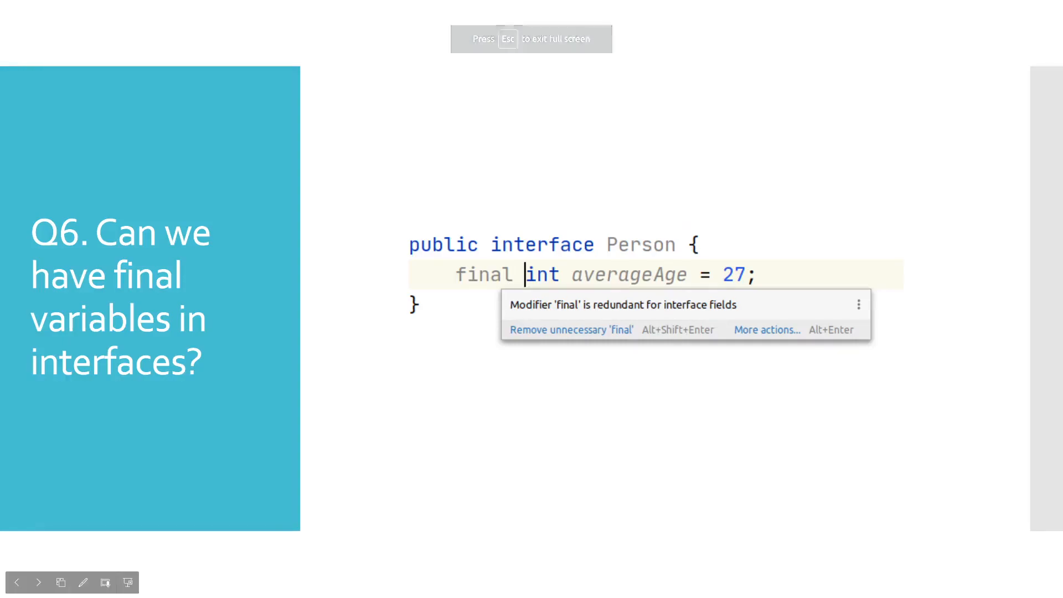
Step: Advance the slideshow to the next question on final variables in interfaces
{"action": "left_click", "coordinate": [39, 582]}
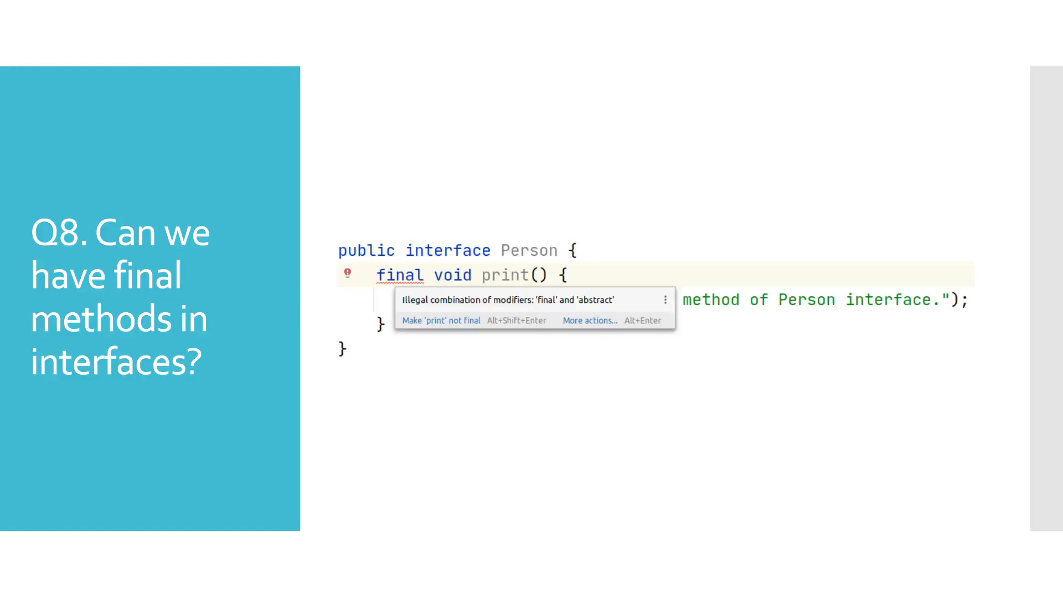
{"action": "mouse_move", "coordinate": [512, 279]}
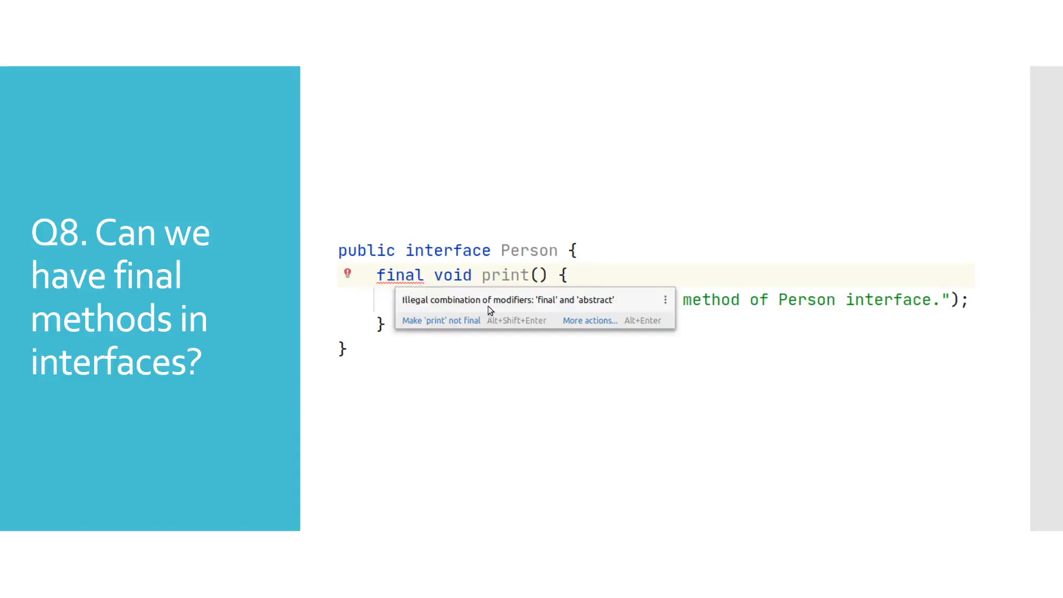
{"action": "mouse_move", "coordinate": [552, 316]}
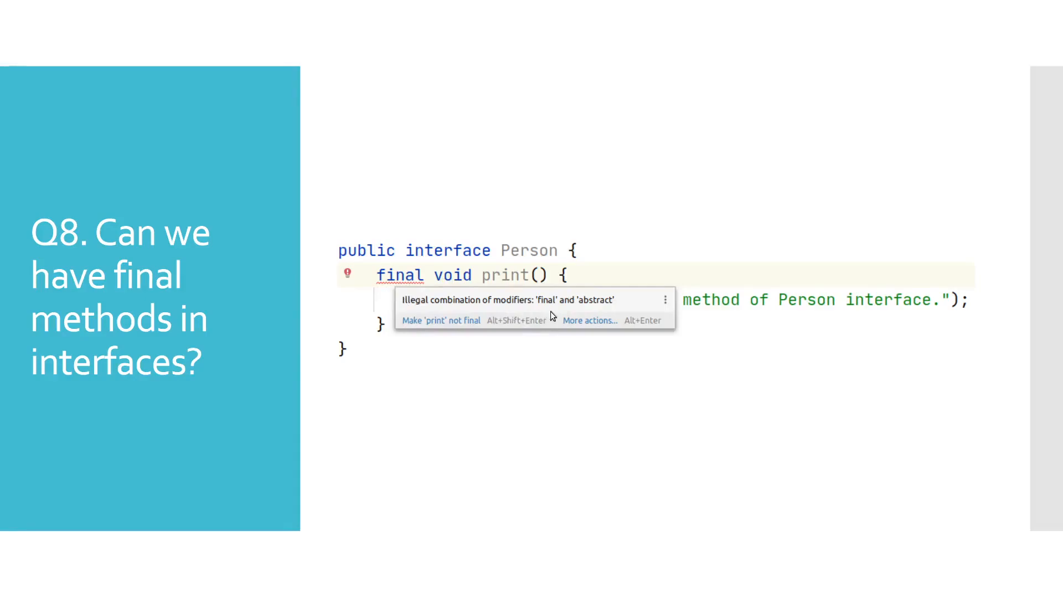
{"action": "mouse_move", "coordinate": [534, 318]}
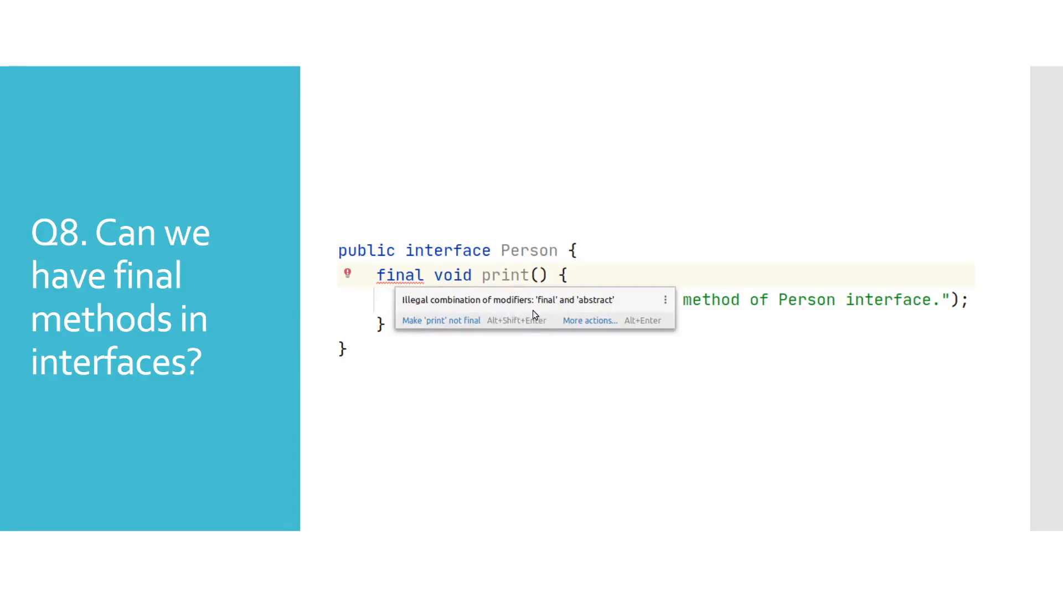
{"action": "mouse_move", "coordinate": [559, 318]}
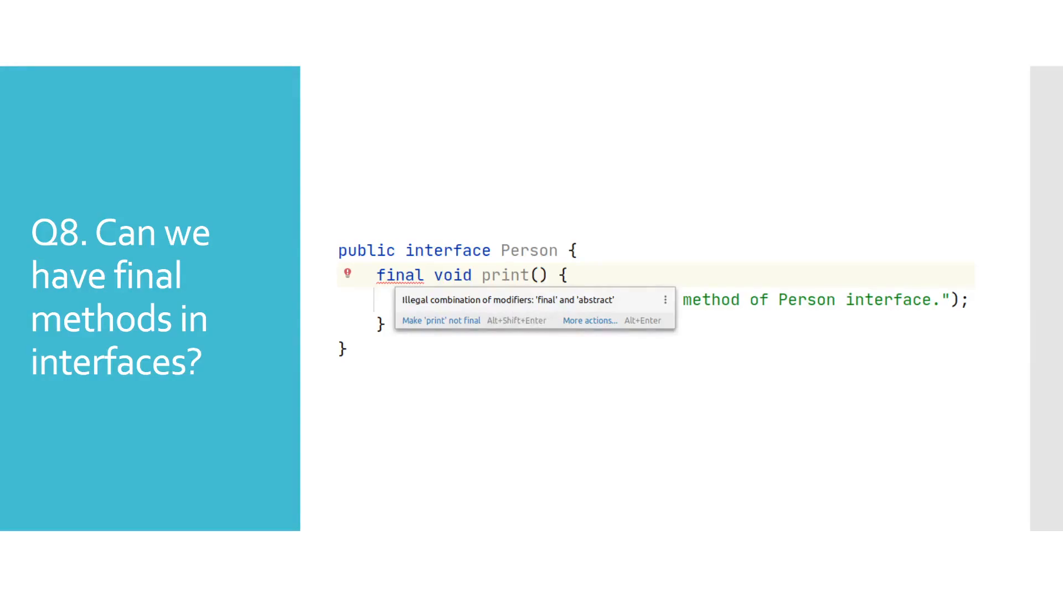
Step: Advance the slideshow to the Q9 slide on final methods in abstract classes
{"action": "key", "text": "Right"}
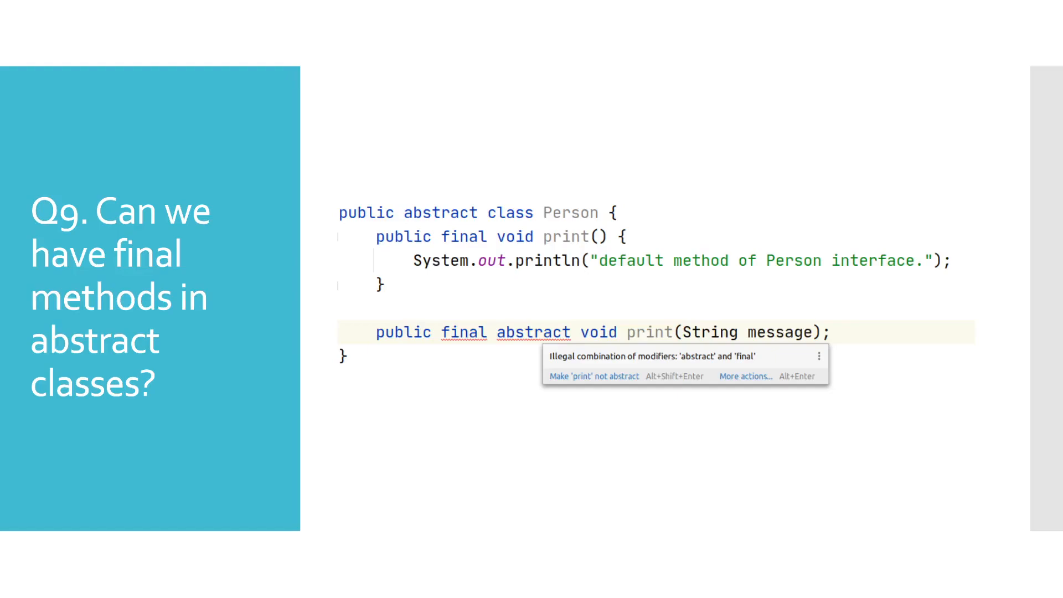
{"action": "mouse_move", "coordinate": [617, 408]}
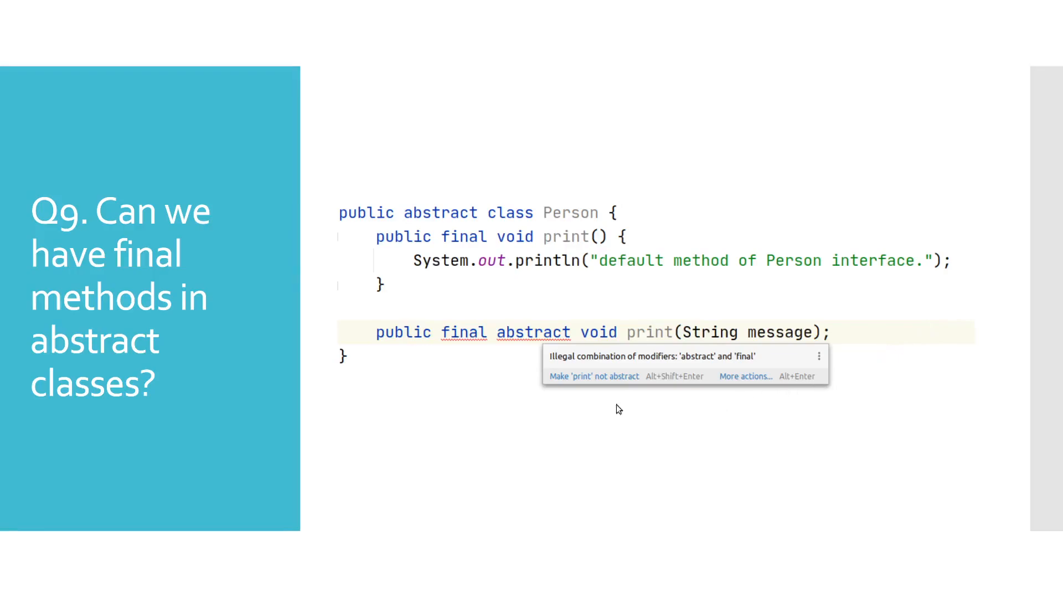
{"action": "mouse_move", "coordinate": [452, 349]}
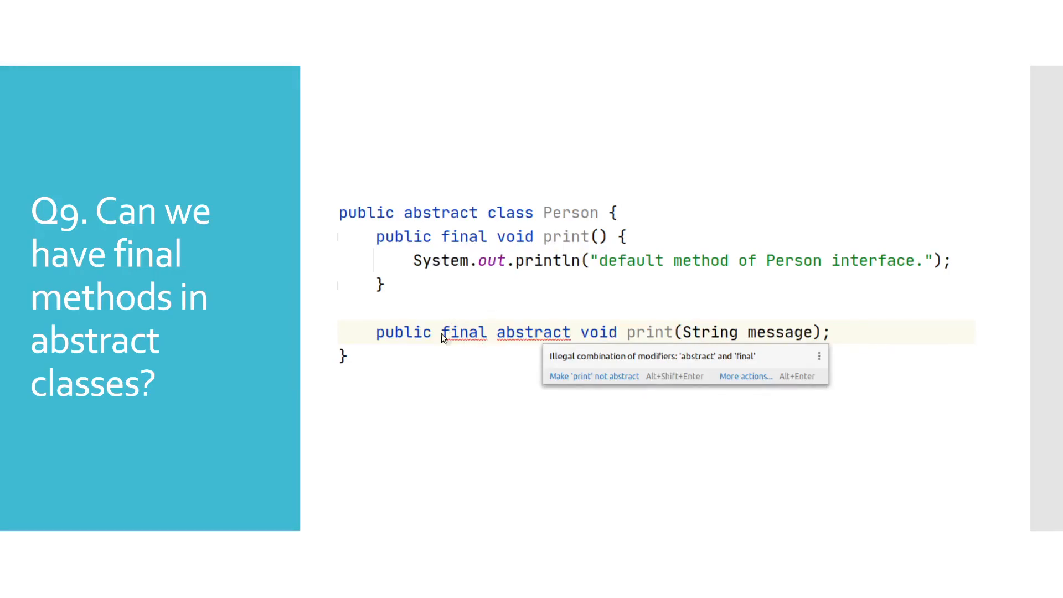
{"action": "mouse_move", "coordinate": [590, 367]}
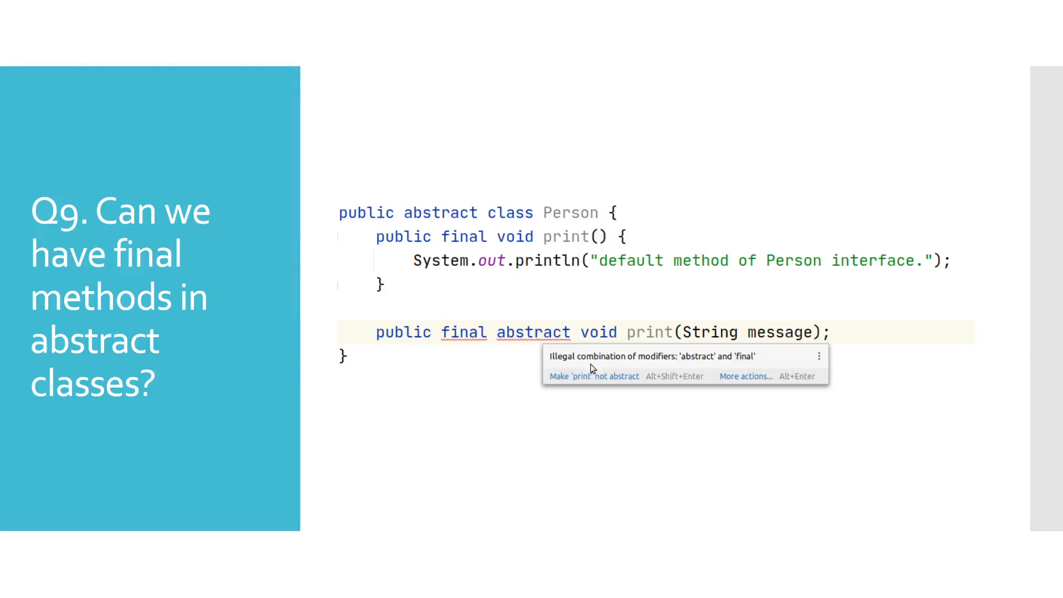
{"action": "mouse_move", "coordinate": [747, 363]}
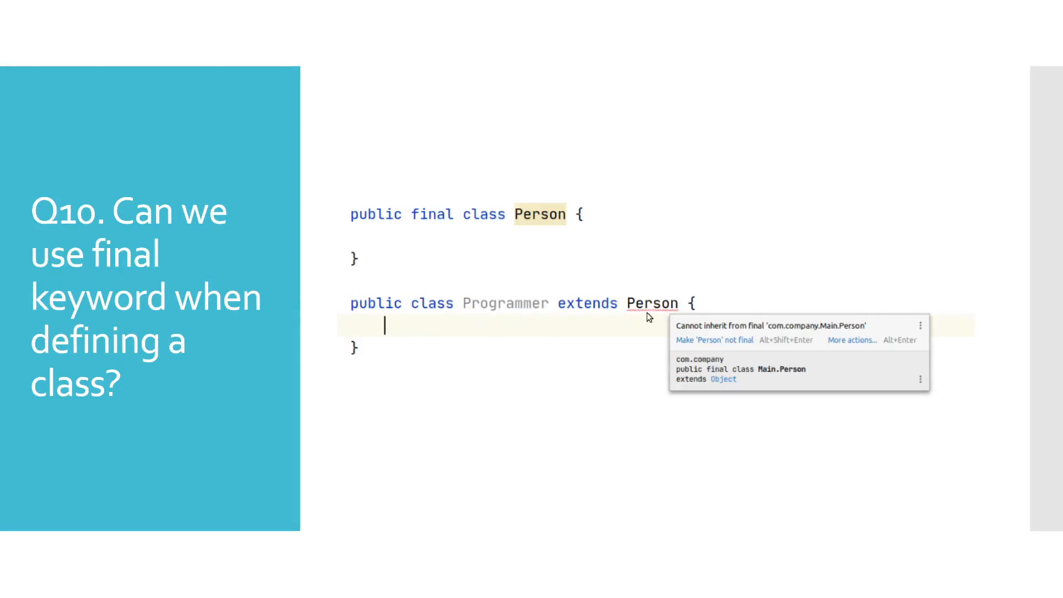
{"action": "mouse_move", "coordinate": [653, 321]}
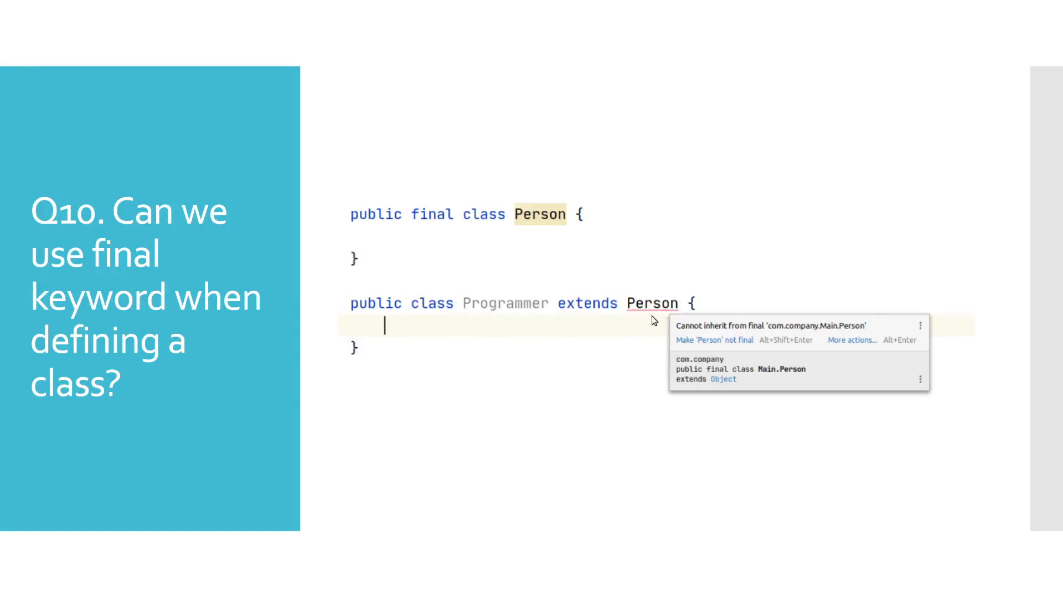
{"action": "mouse_move", "coordinate": [709, 335]}
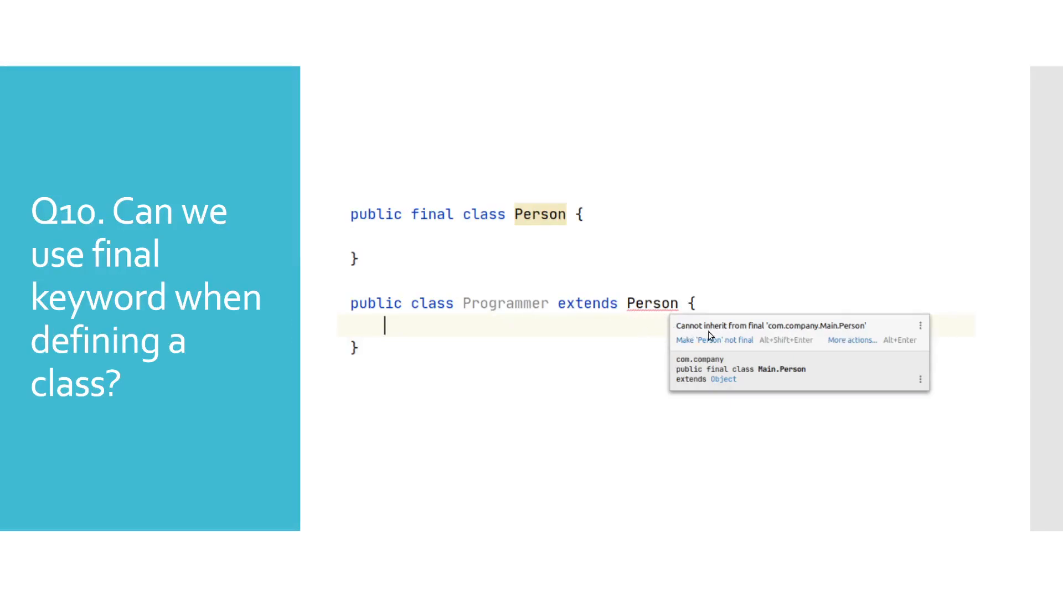
{"action": "mouse_move", "coordinate": [832, 341]}
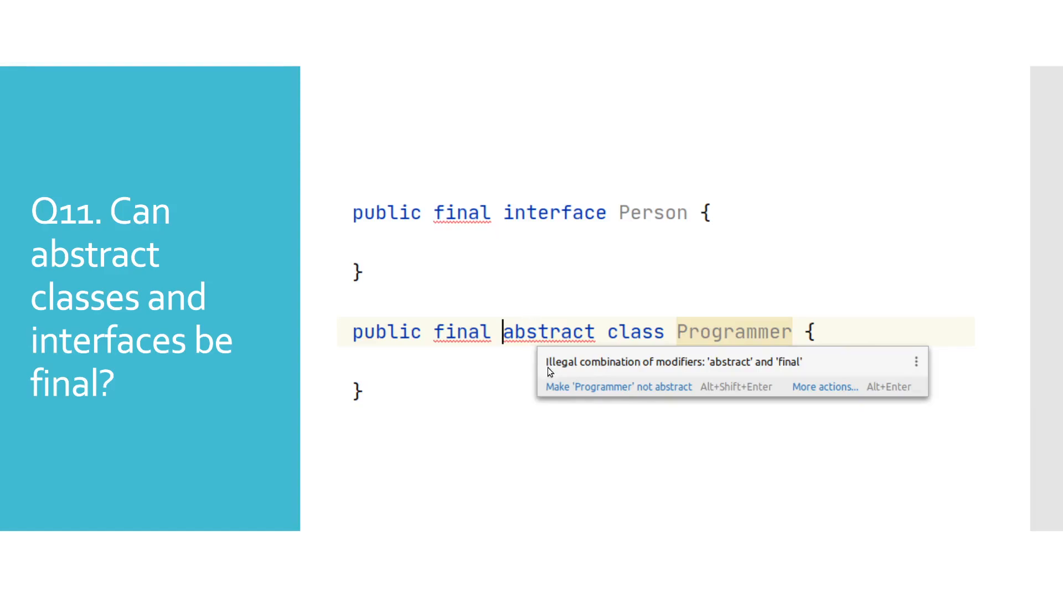
{"action": "mouse_move", "coordinate": [786, 373]}
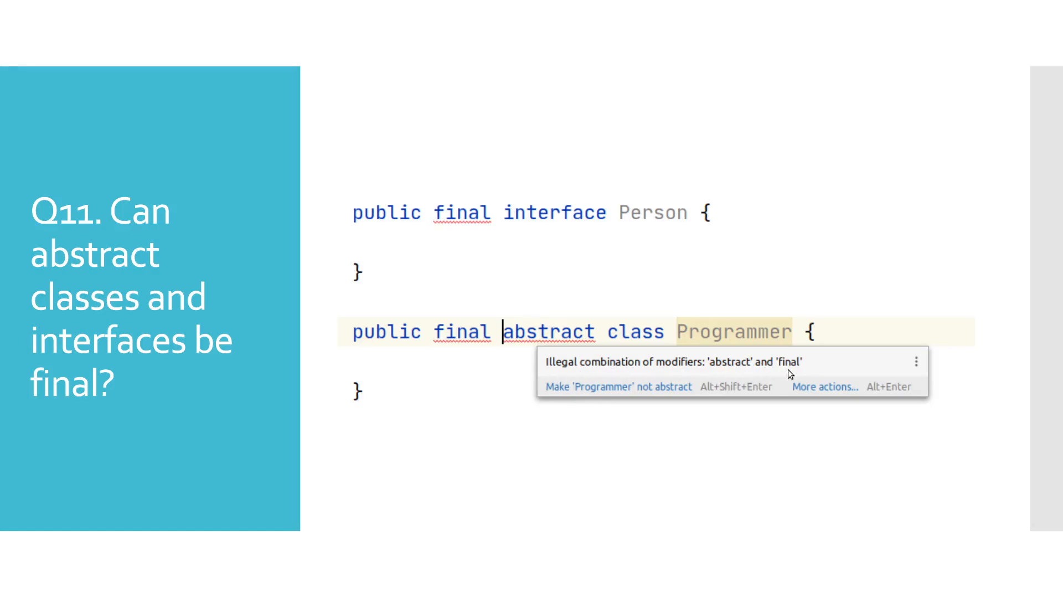
Step: Advance the slideshow past Q11 toward the final constructors question
{"action": "key", "text": "Right"}
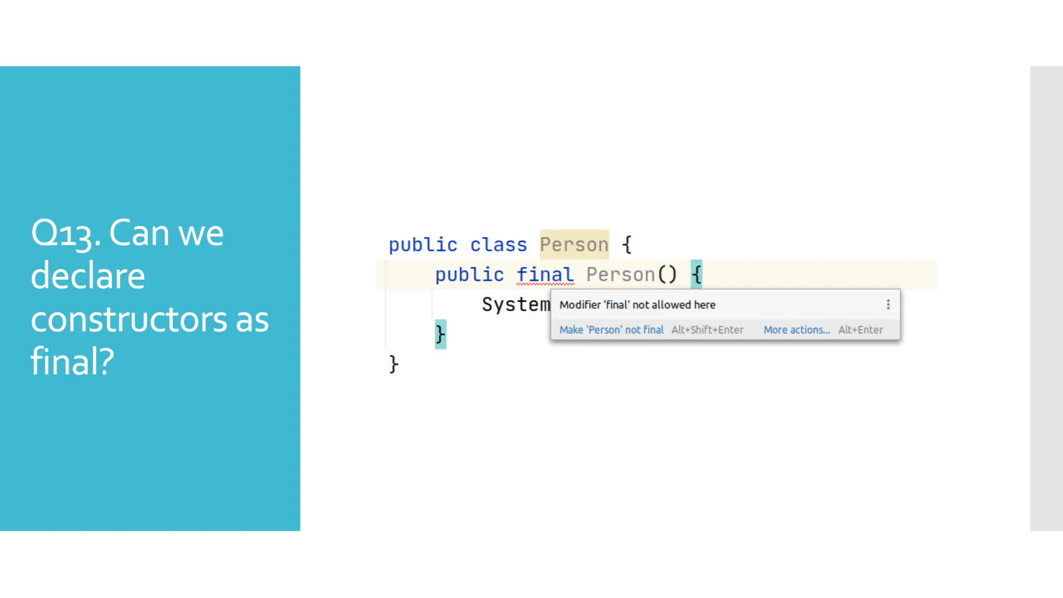
{"action": "mouse_move", "coordinate": [600, 280]}
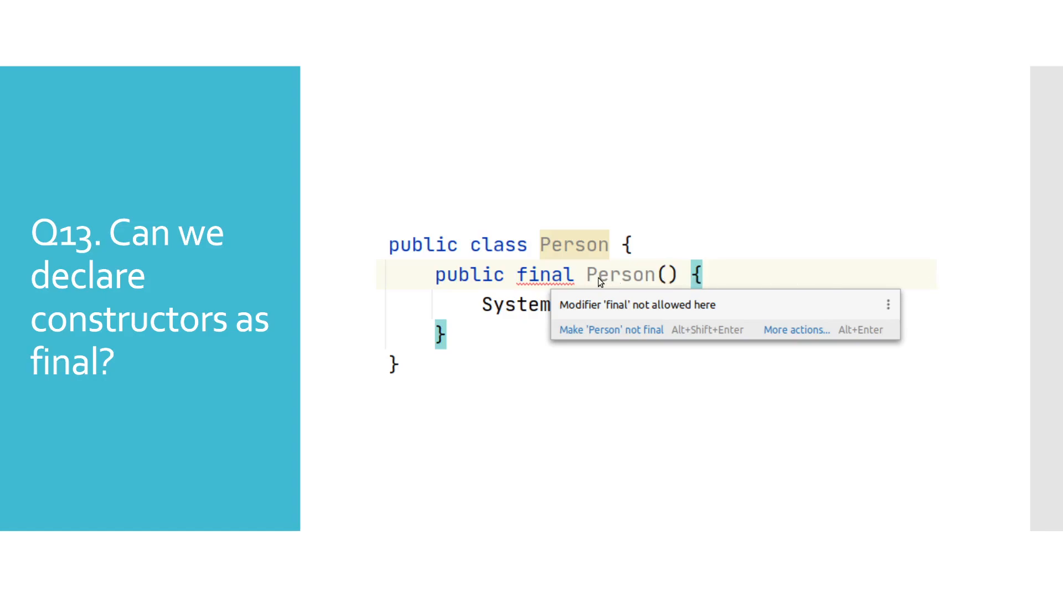
{"action": "mouse_move", "coordinate": [587, 263]}
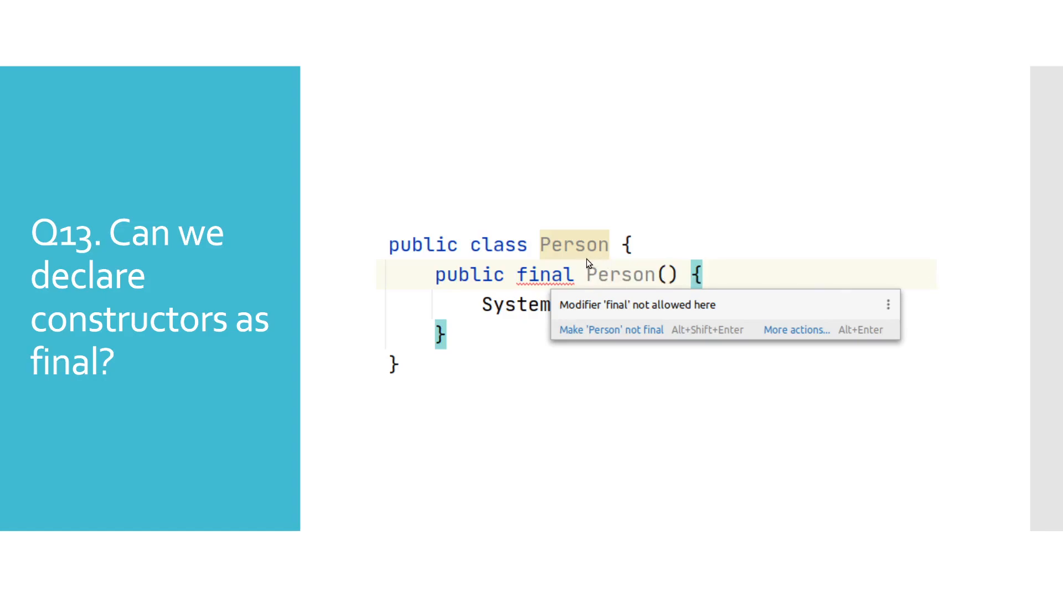
{"action": "mouse_move", "coordinate": [657, 313]}
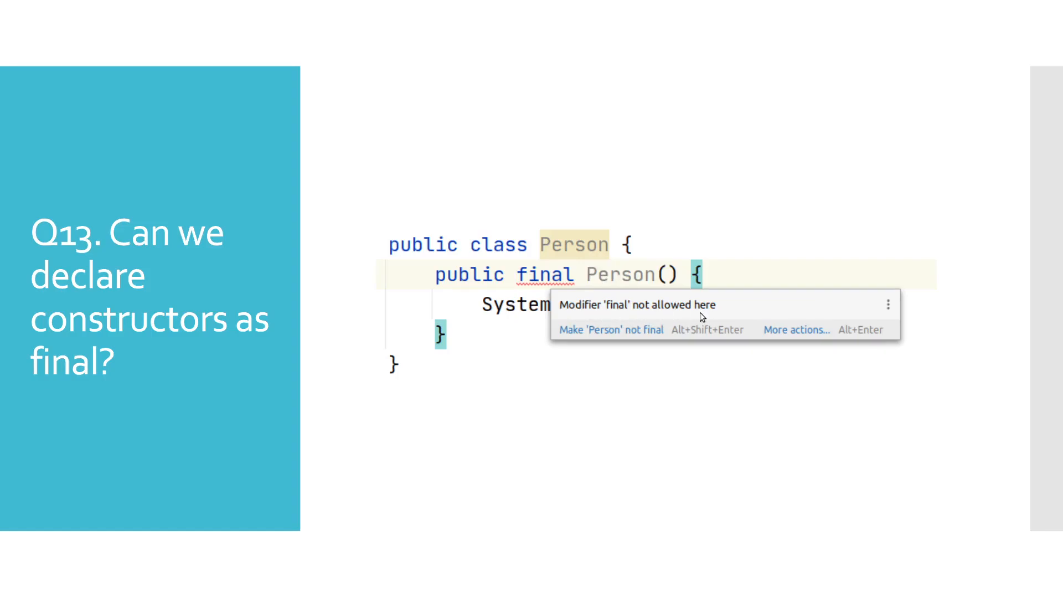
{"action": "mouse_move", "coordinate": [550, 293]}
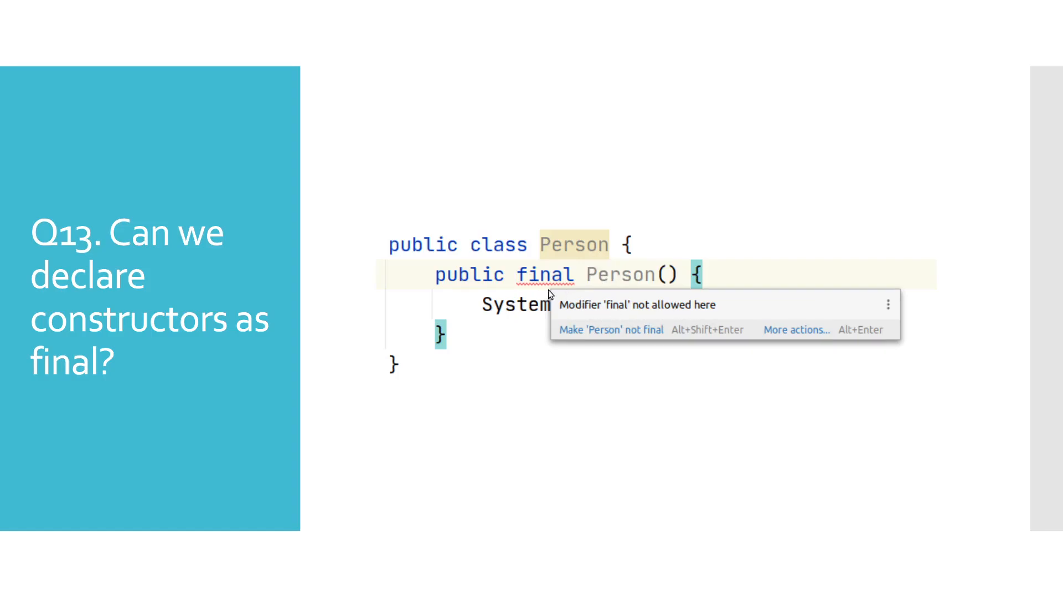